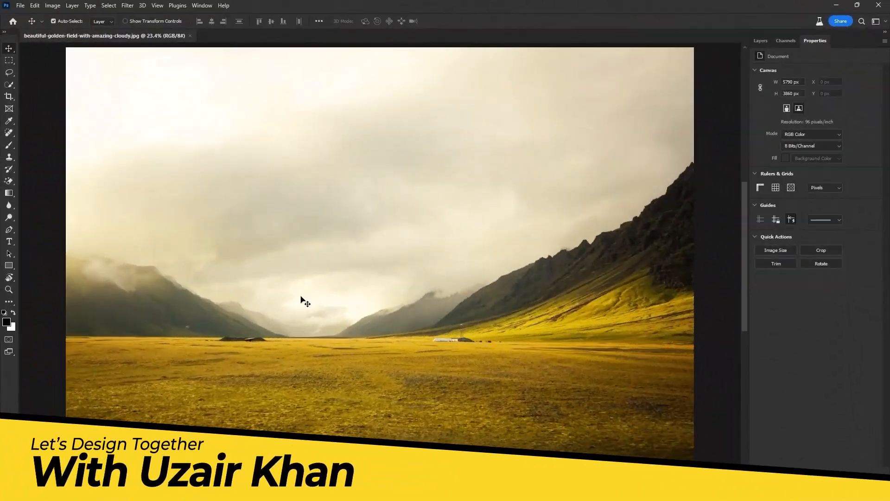
# Select the sky and generate 'add beautiful sky and mountains' with Generative Fill.
pyautogui.click(9, 85)
pyautogui.write('add beautif')
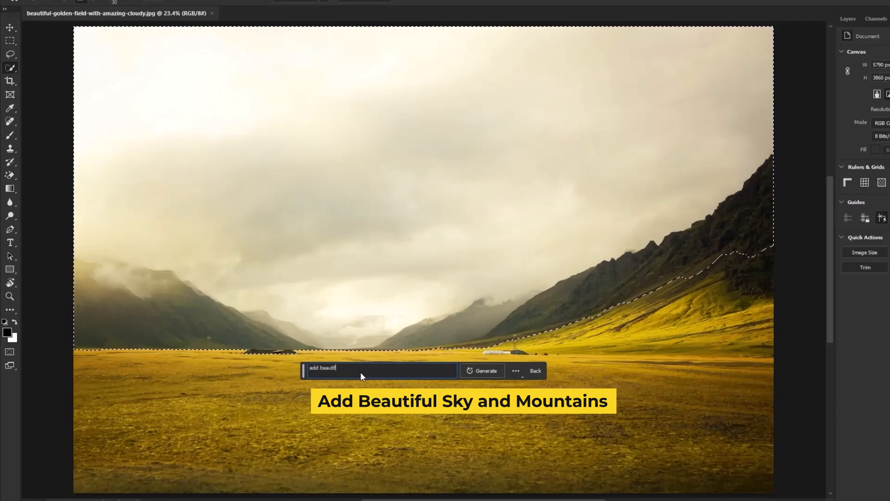
pyautogui.click(482, 370)
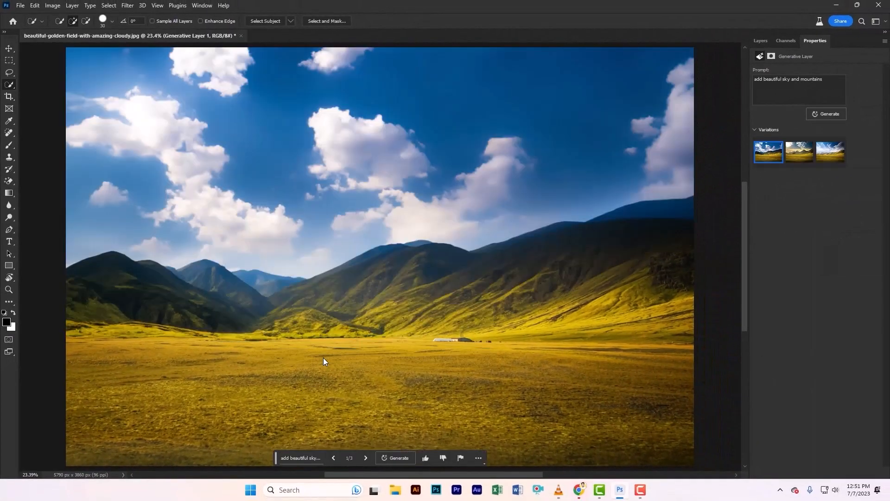
pyautogui.click(366, 458)
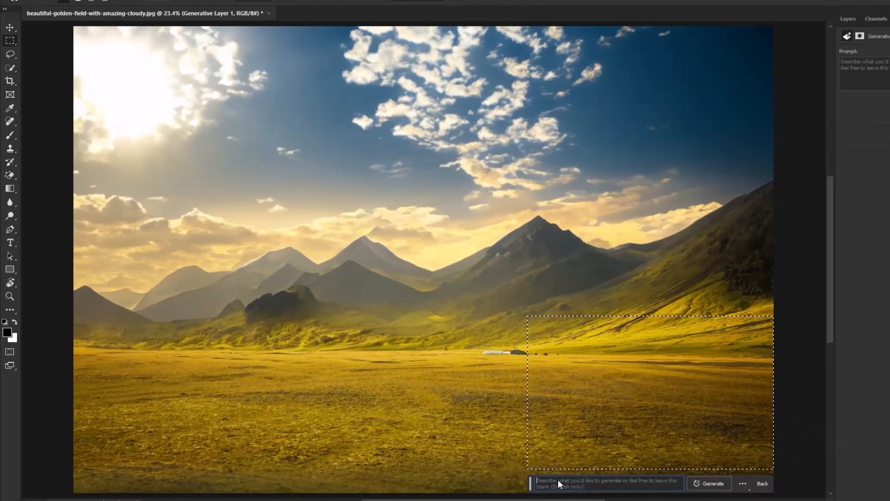
# Generate 'add the orange barn' at lower right and browse the barn variations.
pyautogui.write('add the oran')
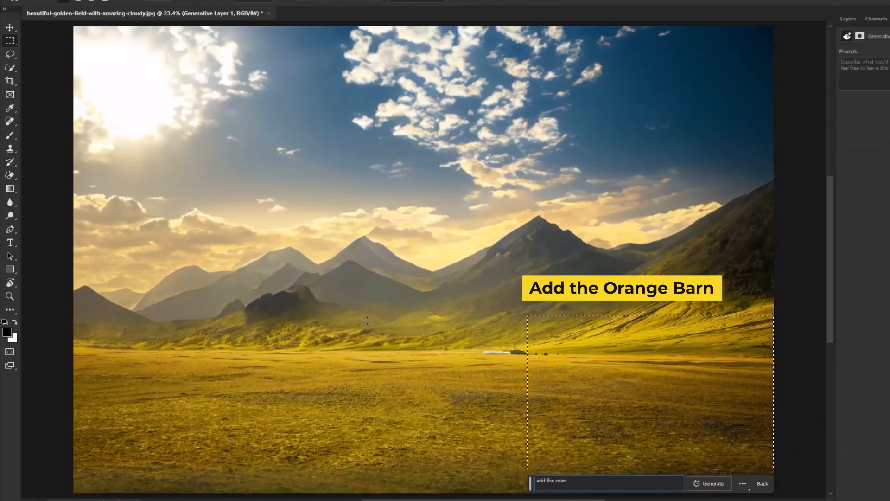
pyautogui.click(709, 483)
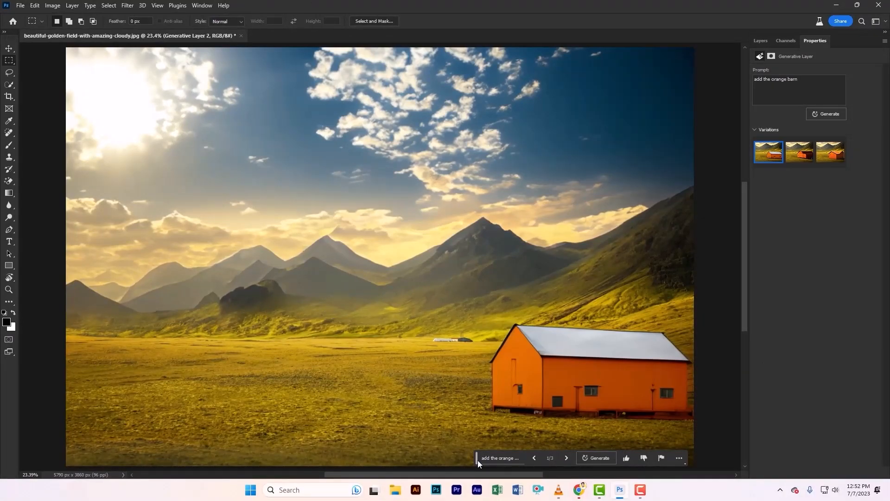
pyautogui.click(567, 457)
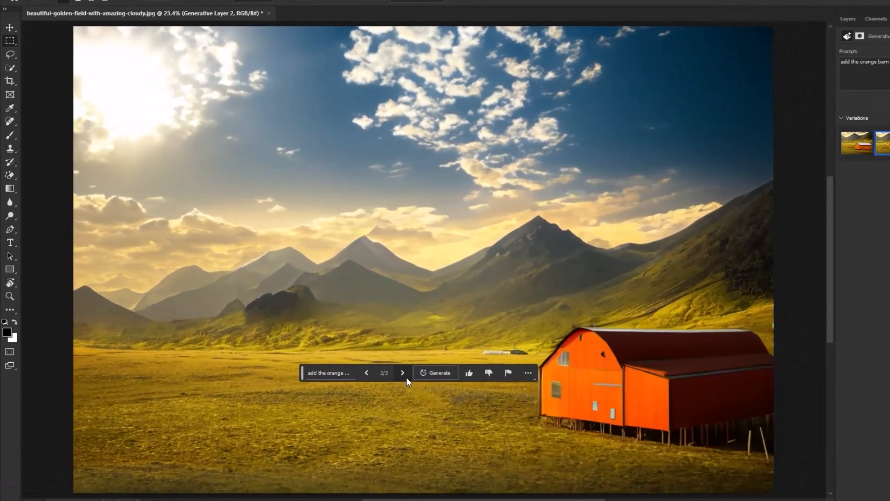
pyautogui.click(402, 372)
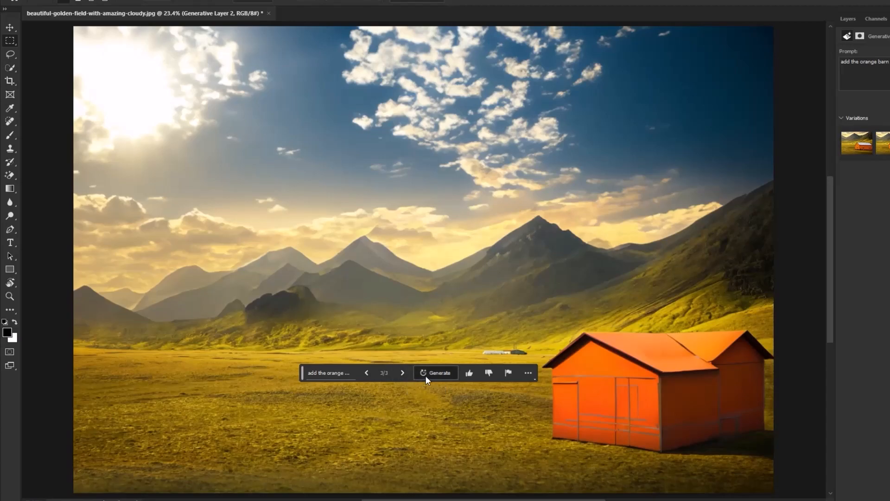
pyautogui.click(439, 372)
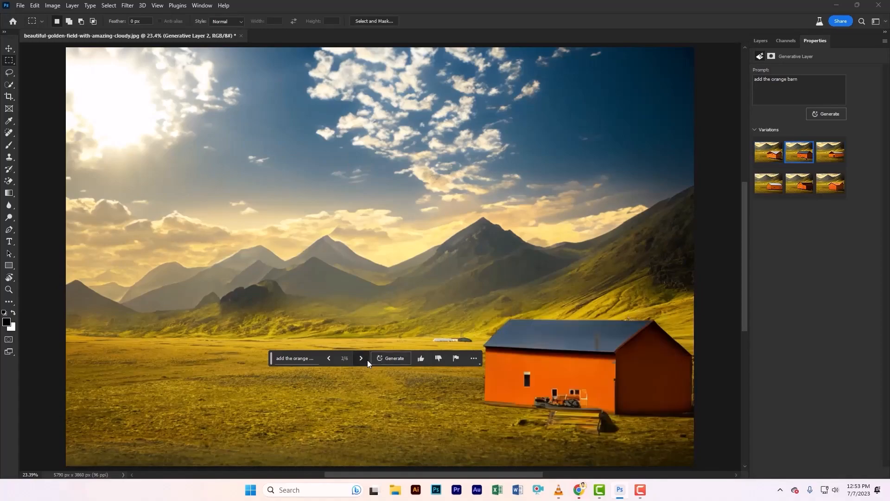
pyautogui.click(329, 357)
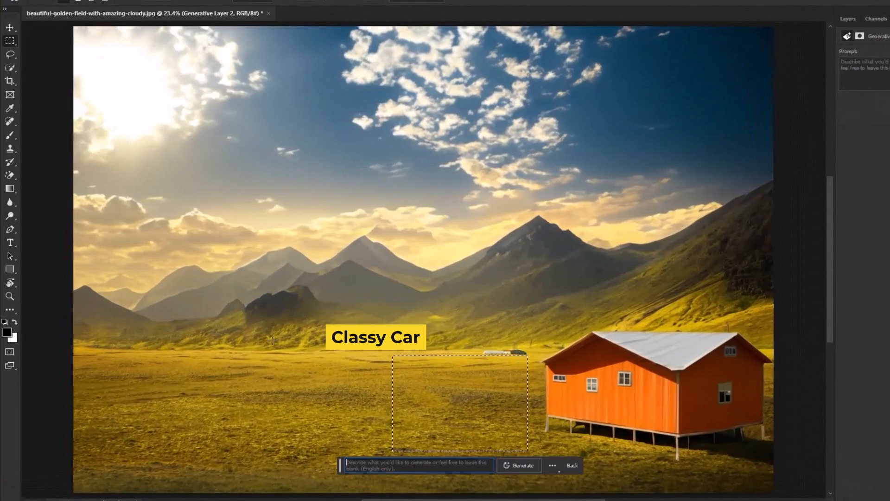
# Generate 'add an old classy car' beside the barn and cycle through car variations.
pyautogui.write('add an old classy')
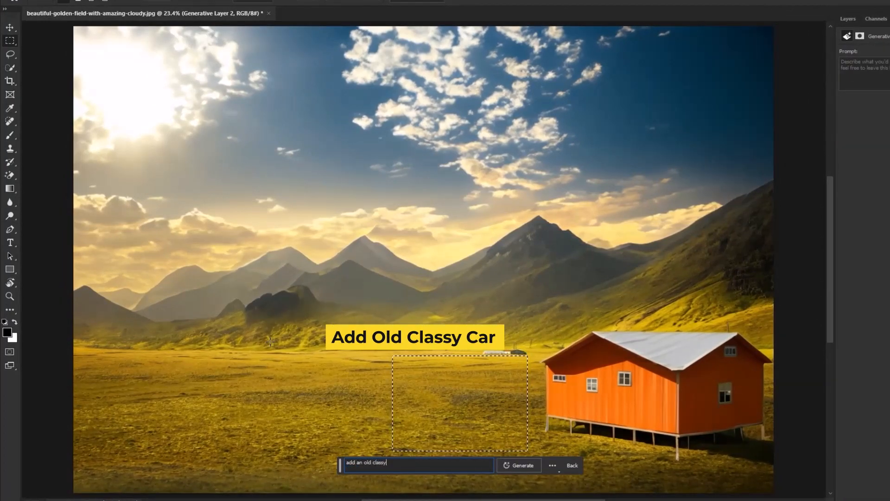
pyautogui.click(521, 465)
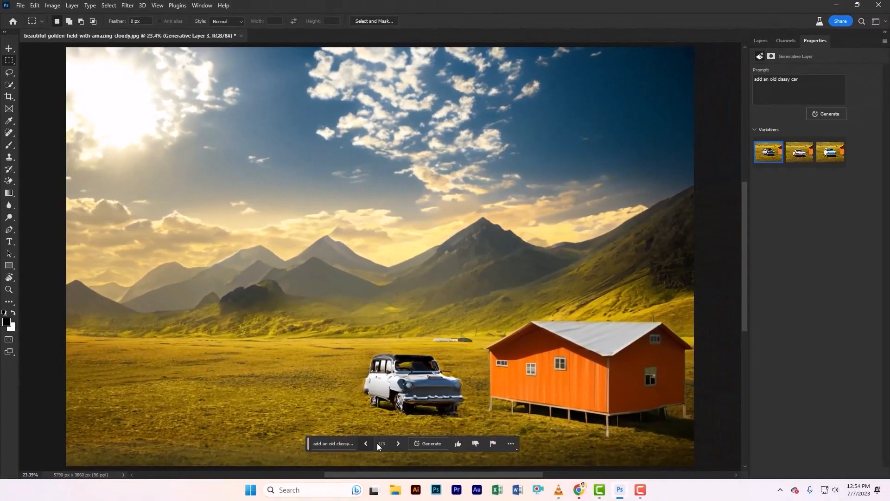
pyautogui.click(398, 443)
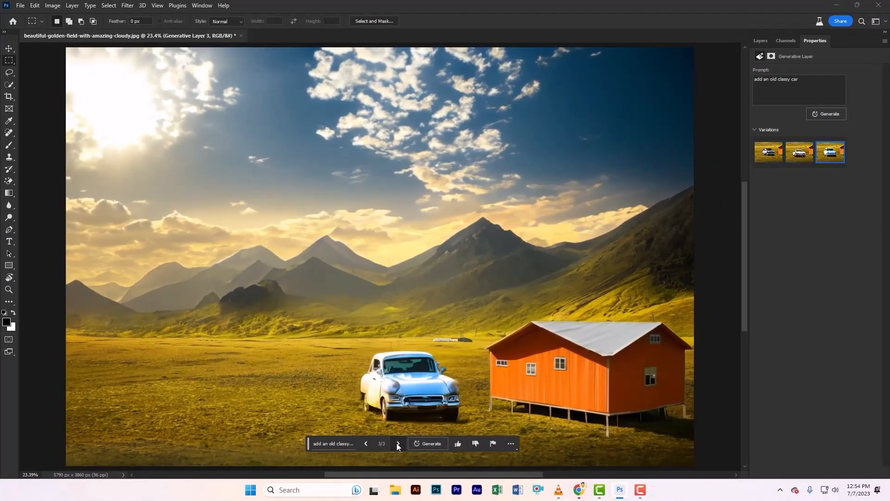
pyautogui.click(428, 443)
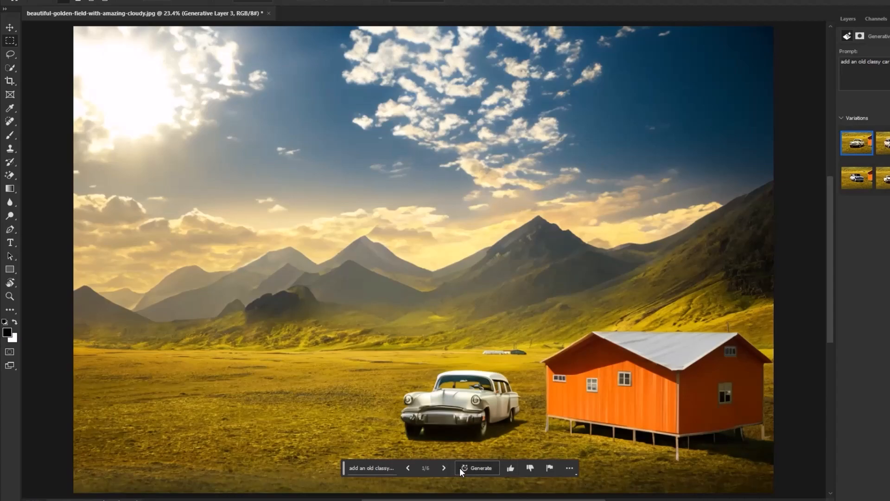
pyautogui.click(443, 468)
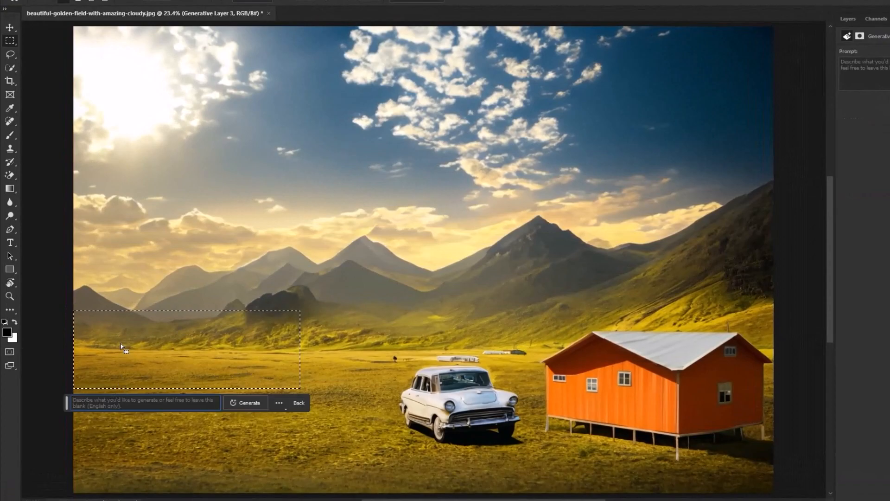
# Generate 'add green trees' in the selected left horizon area.
pyautogui.write('add green tre')
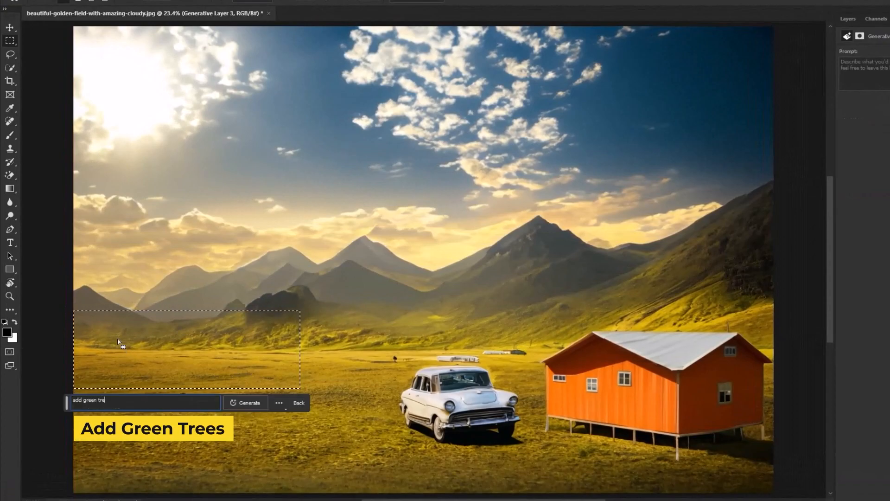
pyautogui.click(249, 403)
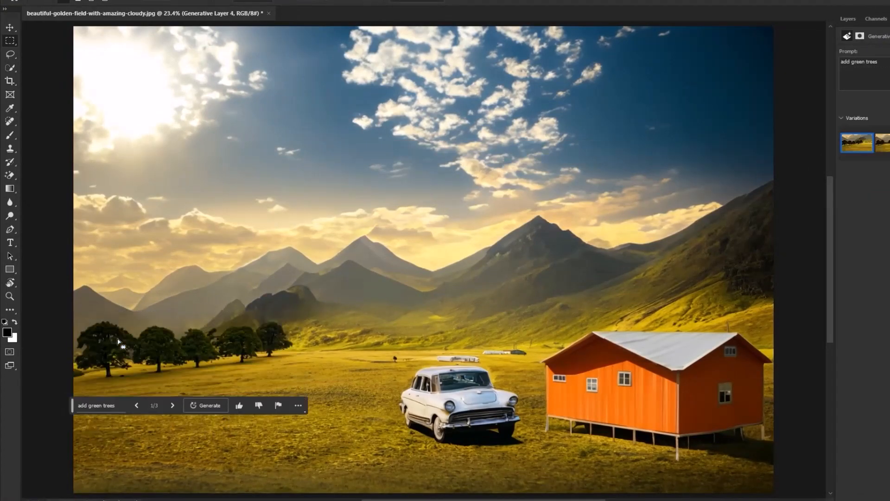
pyautogui.click(172, 405)
pyautogui.write('mou')
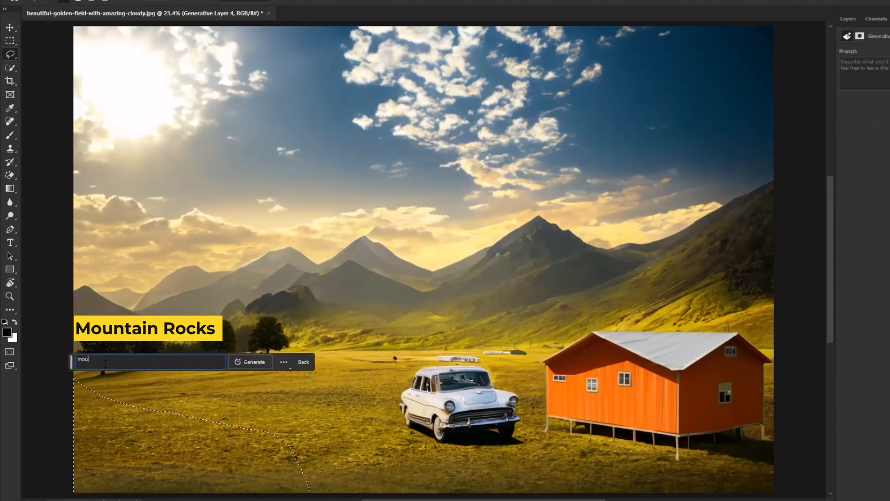
# Generate 'mountain rocks' in the lower-left lasso selection and view the next variation.
pyautogui.click(253, 362)
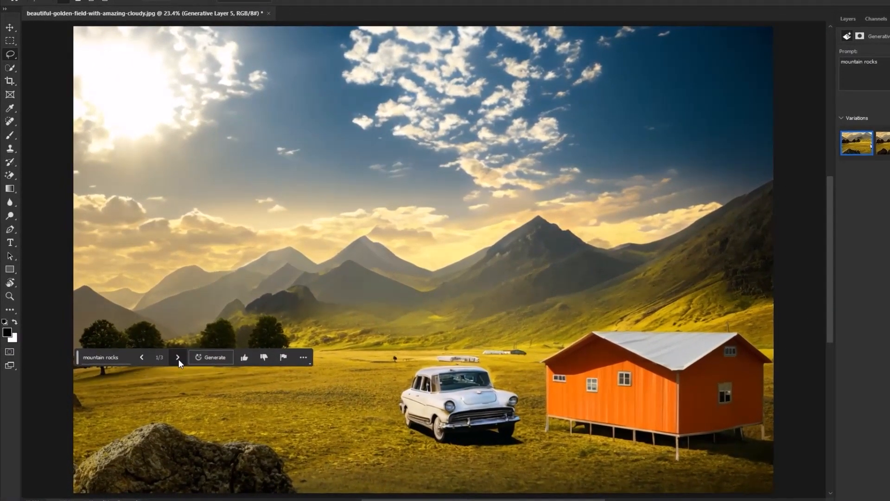
pyautogui.click(177, 357)
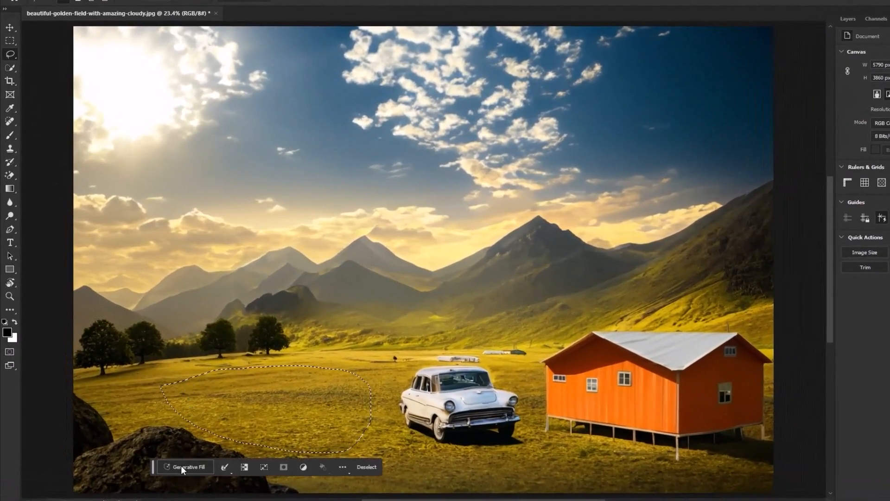
# Generate 'add water reflections' in the oval pond selection and browse pond variations.
pyautogui.click(188, 466)
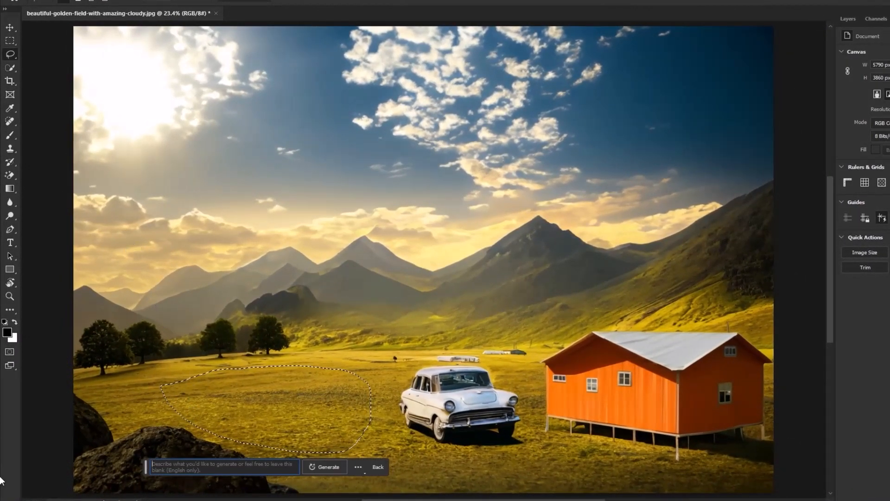
pyautogui.write('add water reflect')
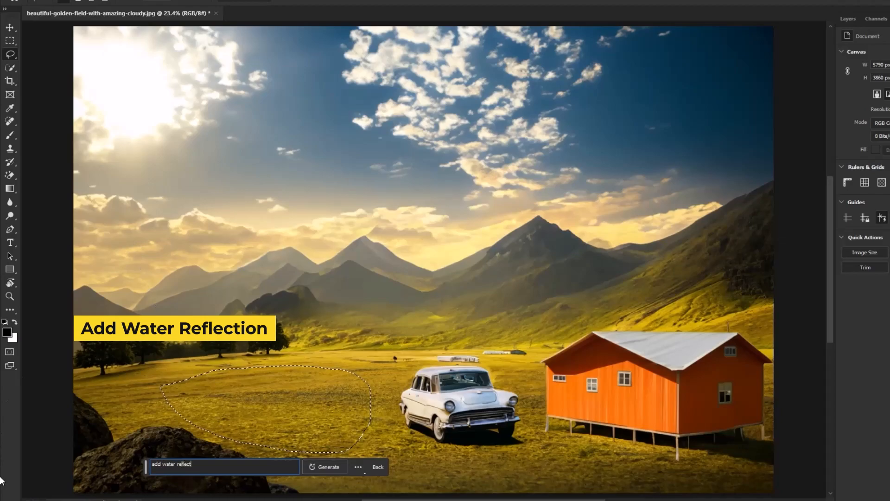
pyautogui.click(324, 467)
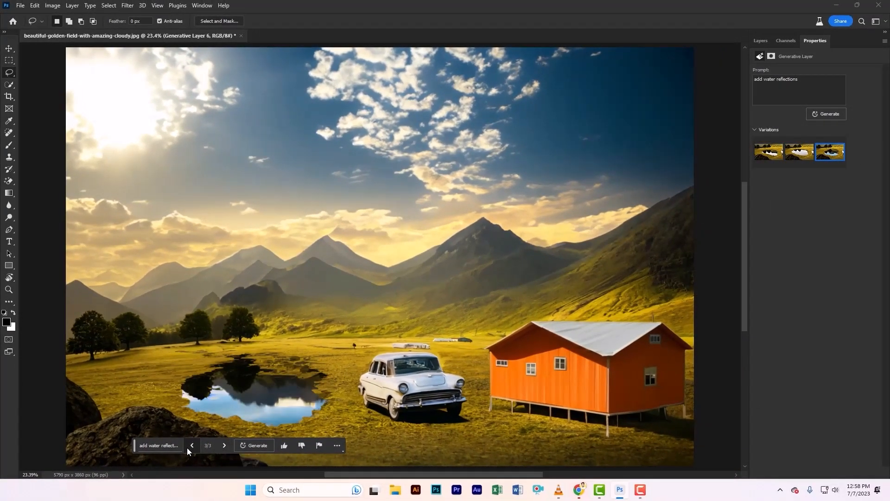
pyautogui.click(257, 448)
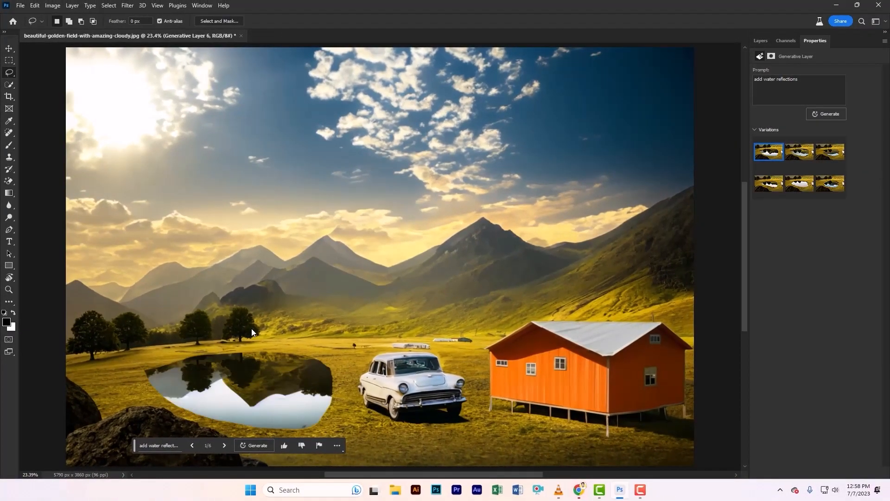
pyautogui.moveTo(256, 380)
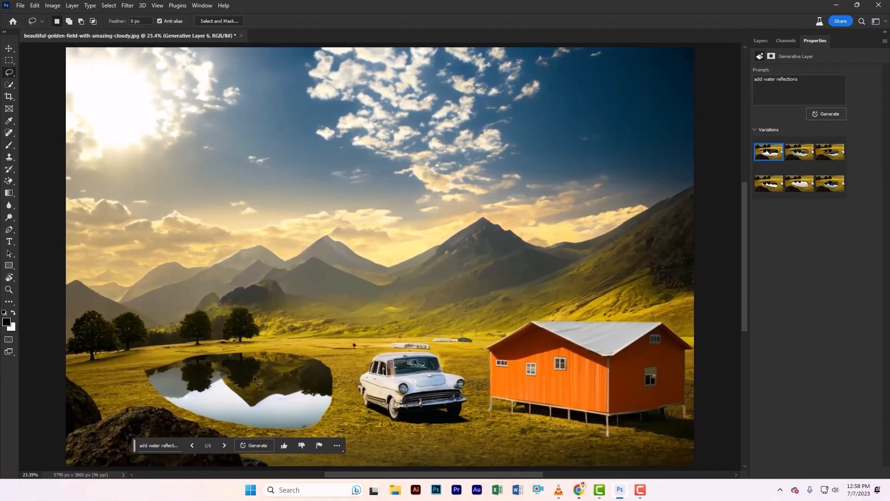
pyautogui.click(224, 448)
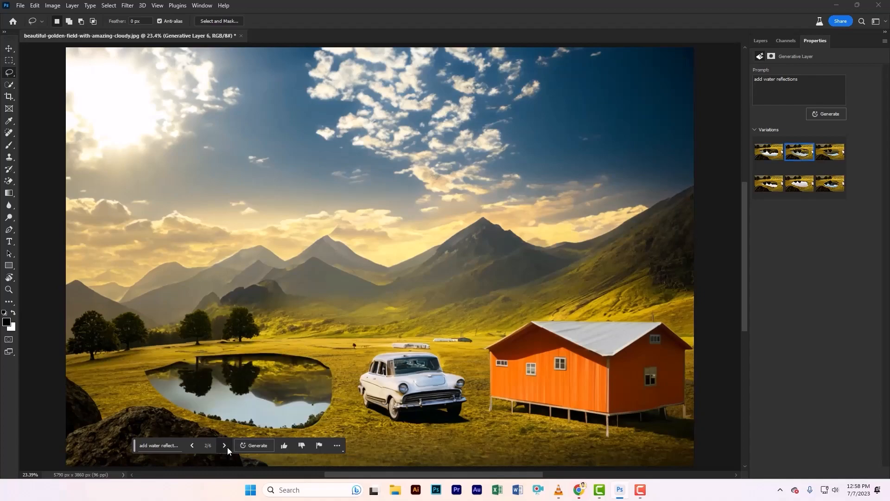
pyautogui.click(223, 448)
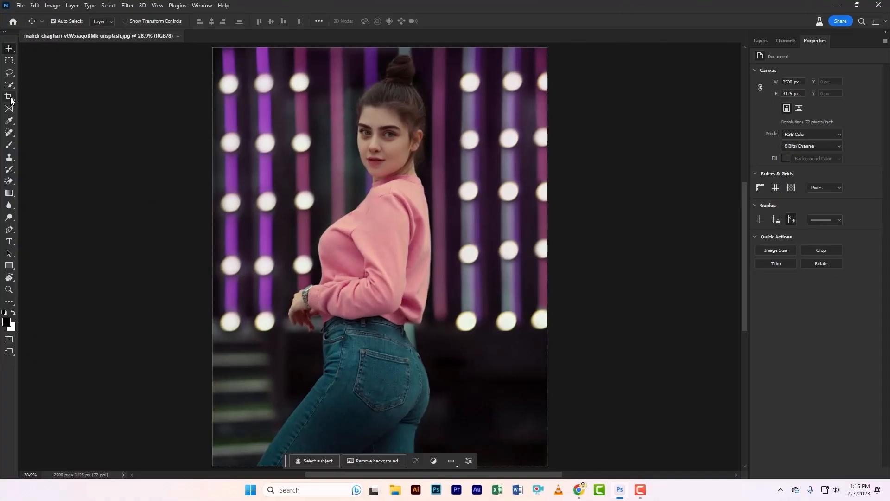
# Drag the Crop tool's side handles outward to add blank space beside the portrait.
pyautogui.click(9, 96)
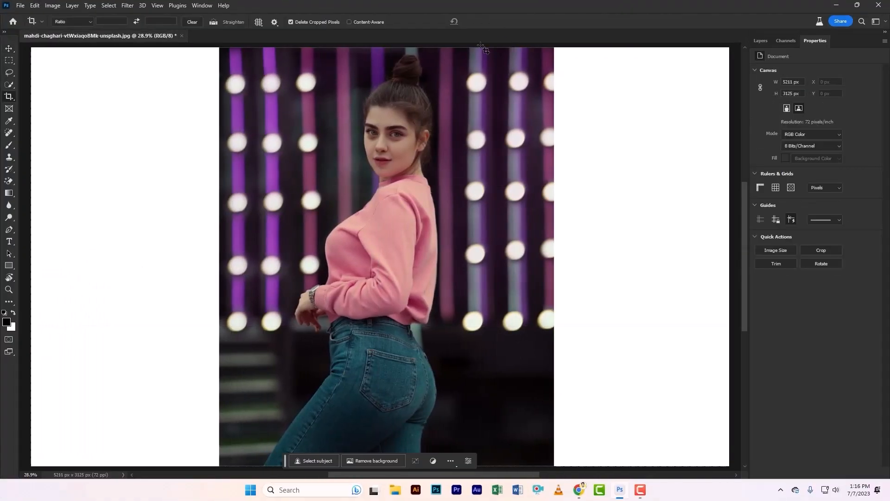
pyautogui.scroll(-3)
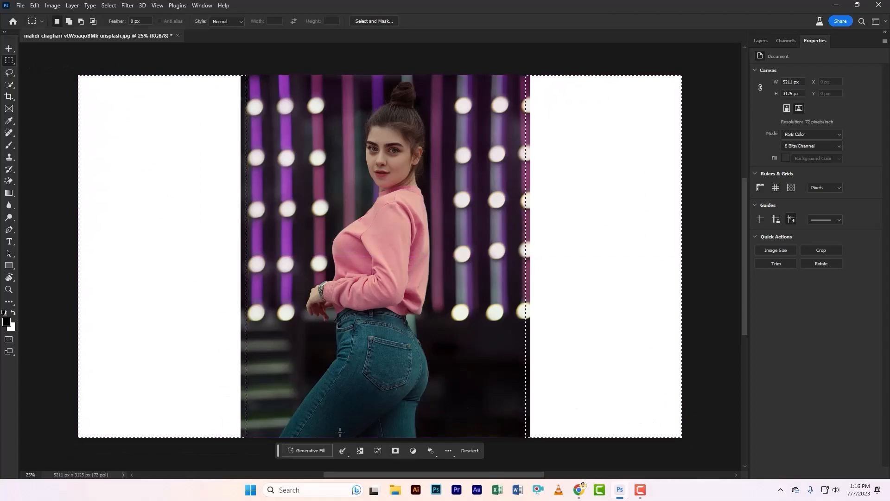
# Run Generative Fill with a blank prompt on the empty sides and browse background variations.
pyautogui.click(306, 451)
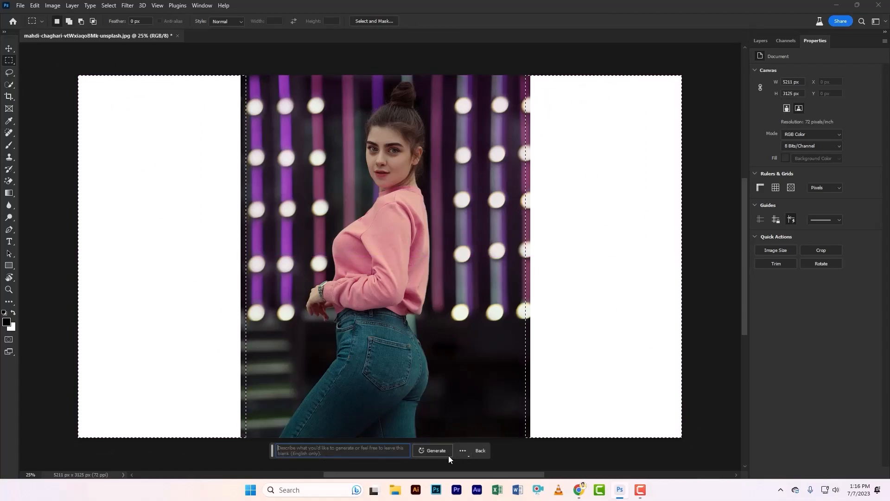
pyautogui.click(433, 450)
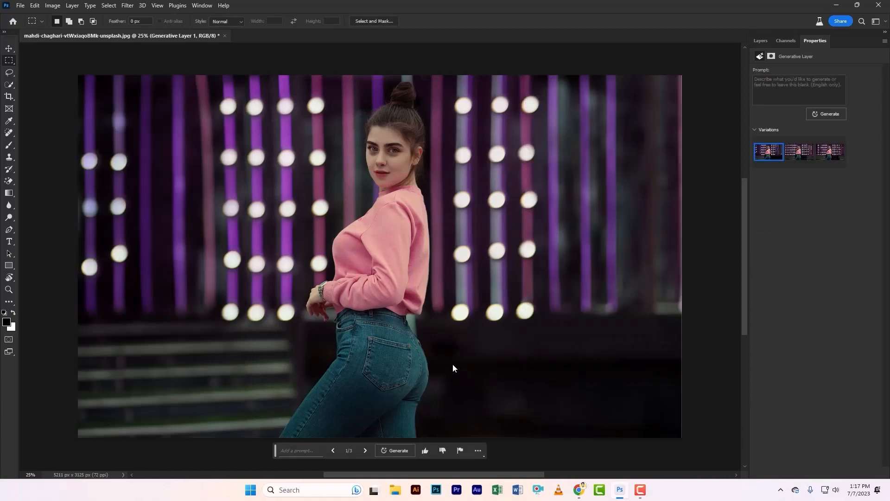
pyautogui.click(365, 451)
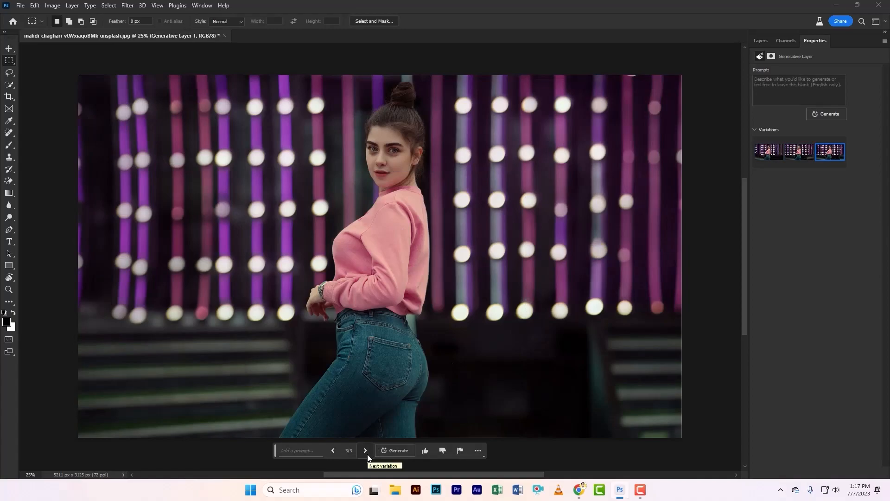
pyautogui.click(333, 450)
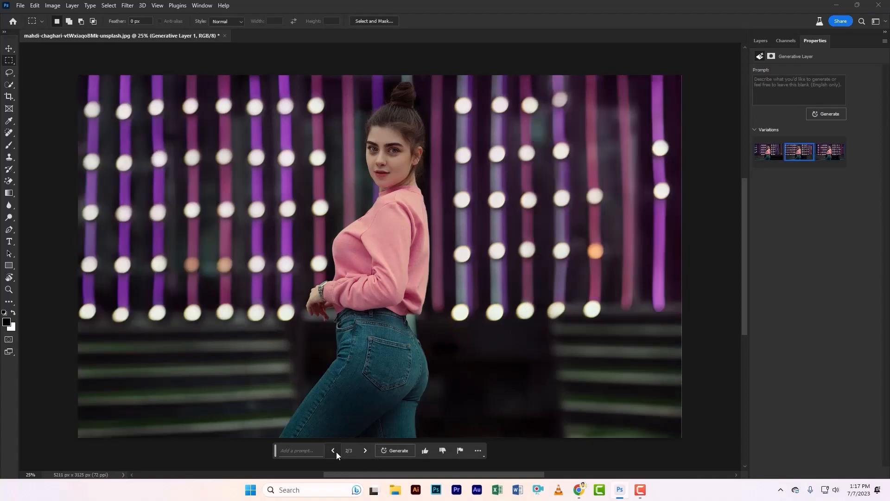
pyautogui.click(333, 450)
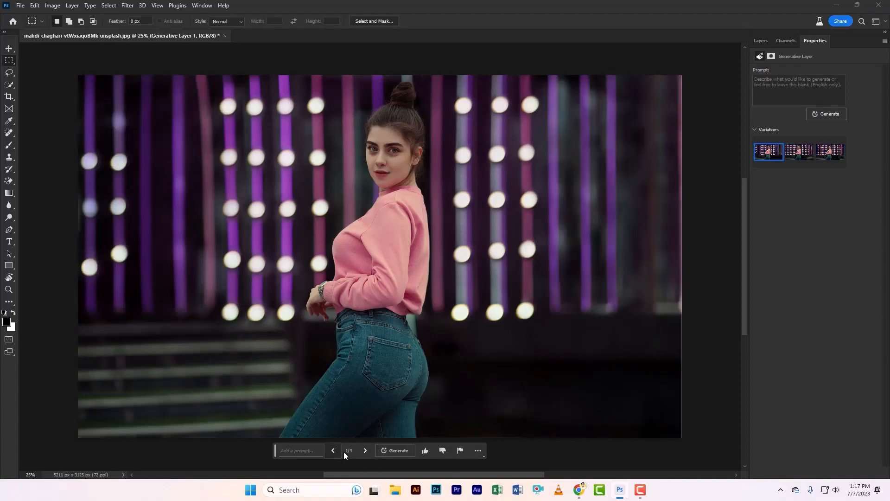
pyautogui.click(394, 451)
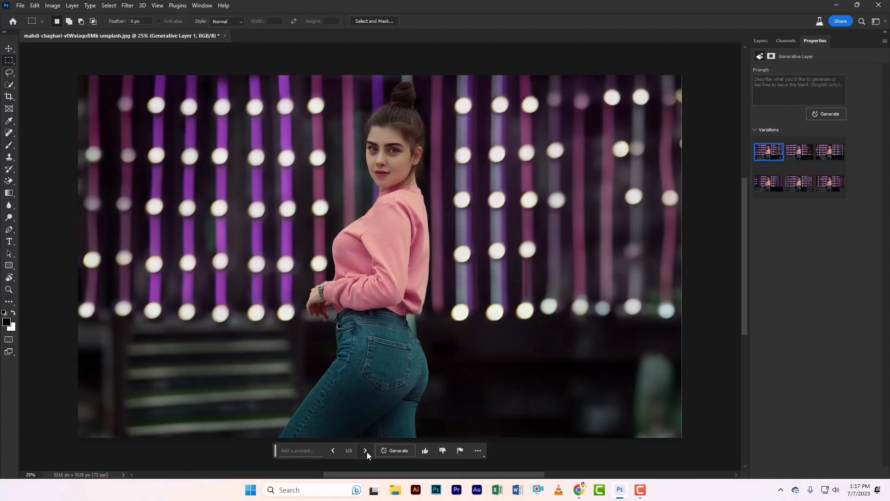
pyautogui.click(365, 450)
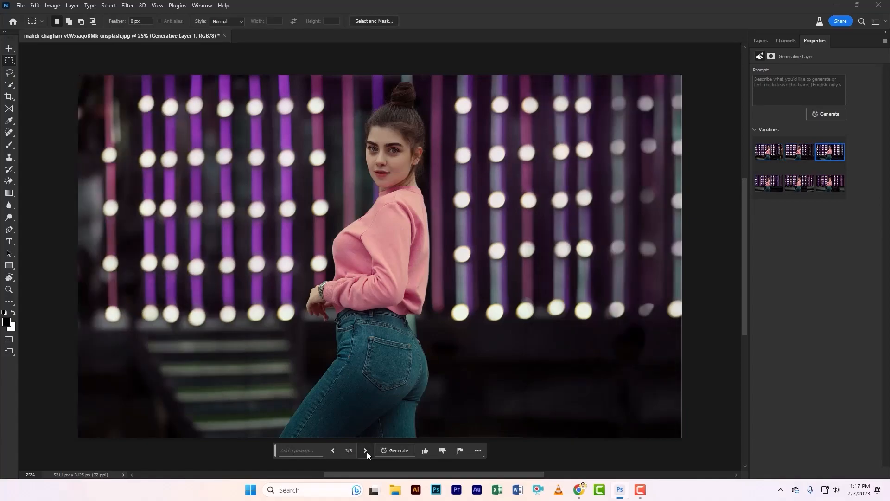
pyautogui.moveTo(366, 453)
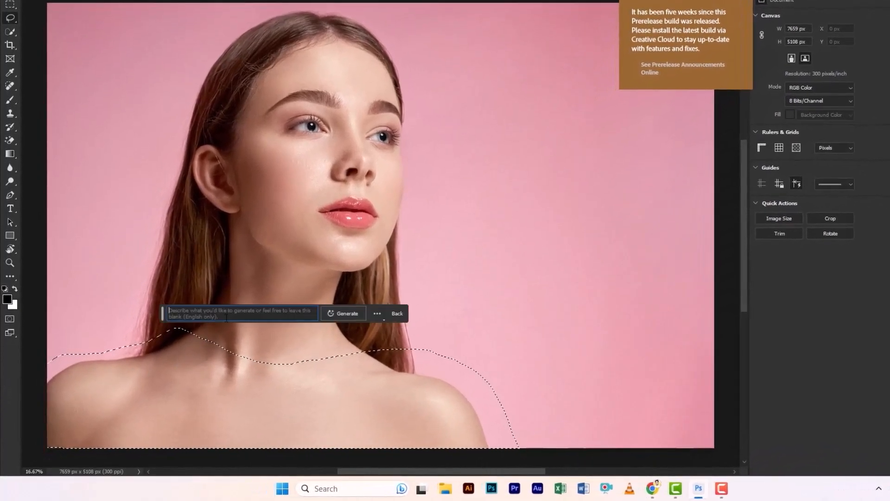
# Generate 'add dress' on the lassoed shoulders, regenerate, and pick a ruffled white top.
pyautogui.write('add dre')
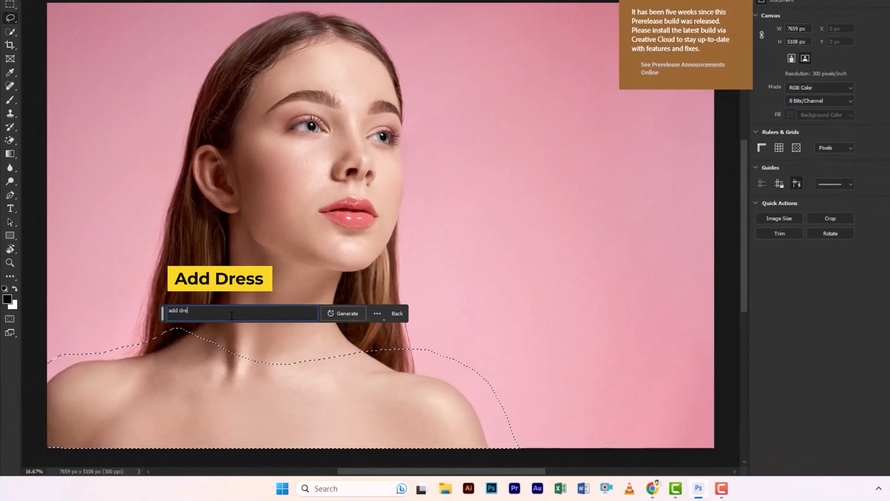
pyautogui.click(347, 313)
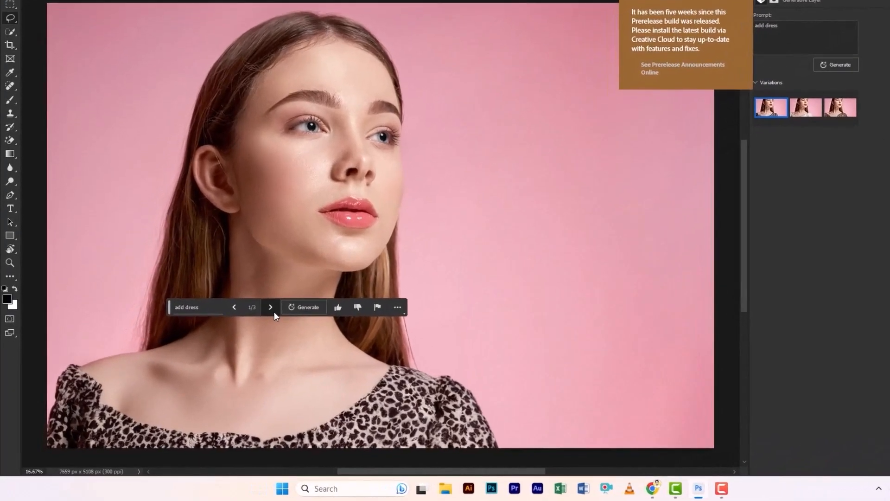
pyautogui.click(271, 307)
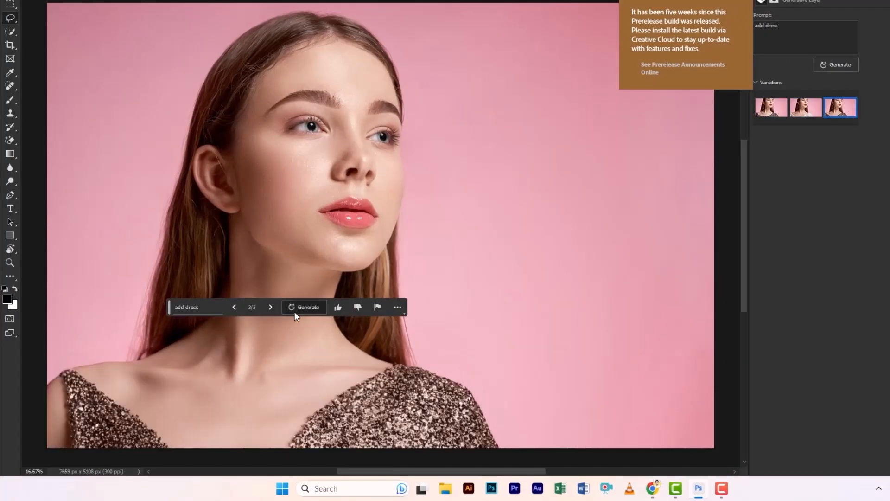
pyautogui.click(308, 307)
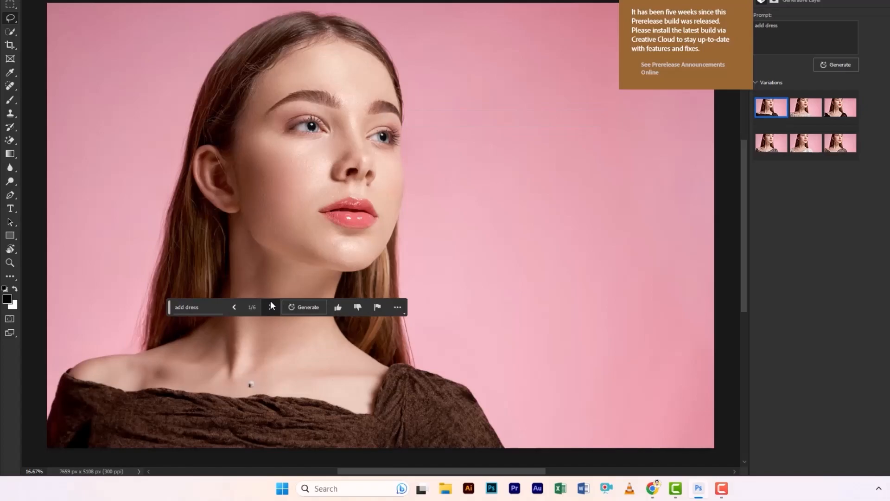
pyautogui.click(840, 107)
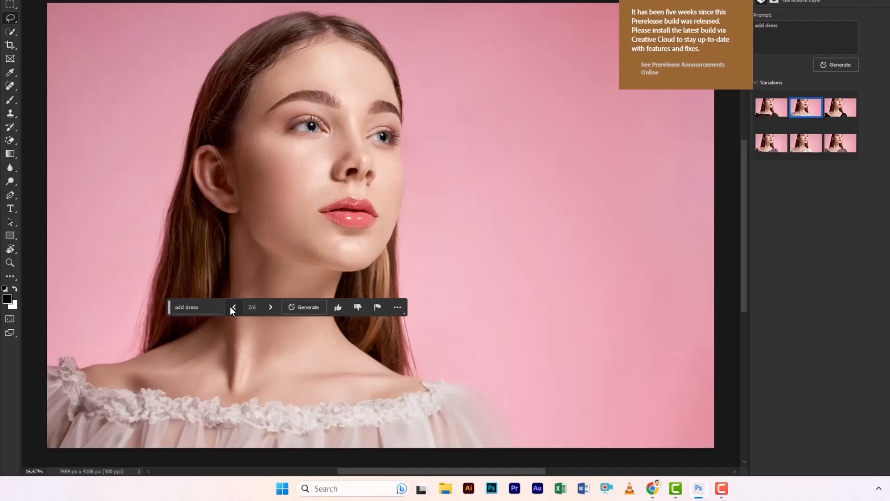
pyautogui.click(425, 347)
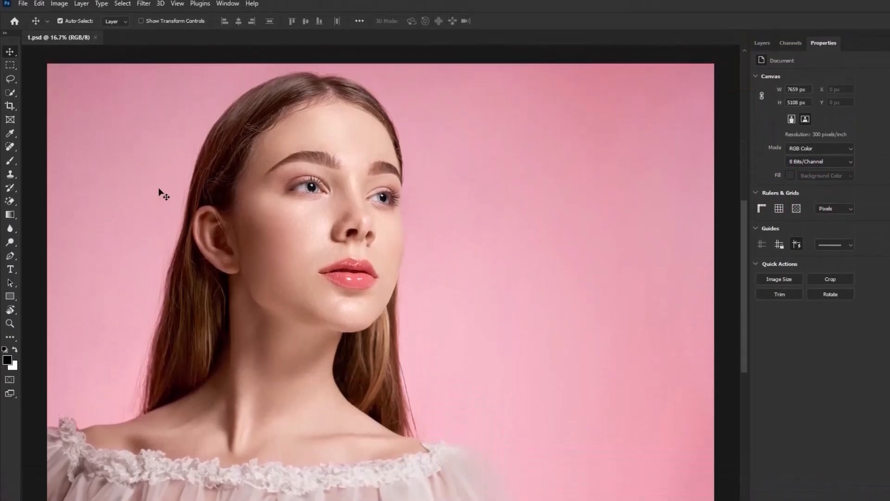
# Lasso a strip along the neck, generate 'add jewelry', and view the next necklace variation.
pyautogui.click(11, 60)
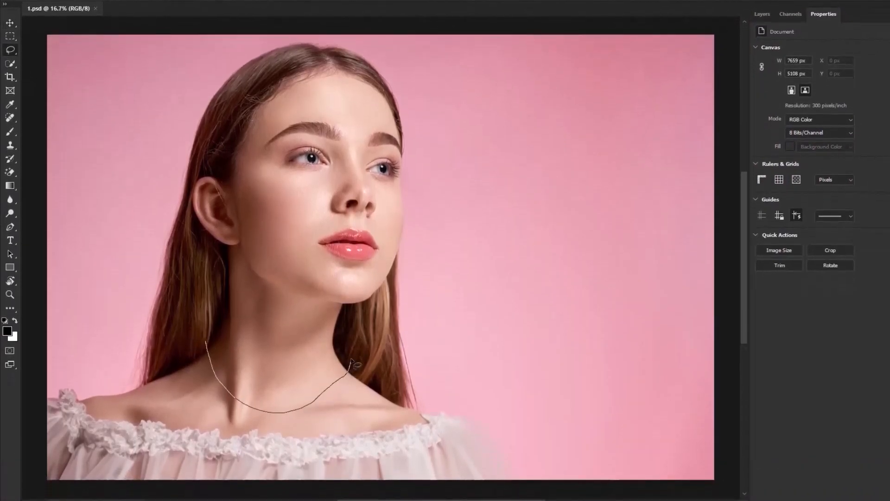
pyautogui.click(354, 364)
pyautogui.write('add jew')
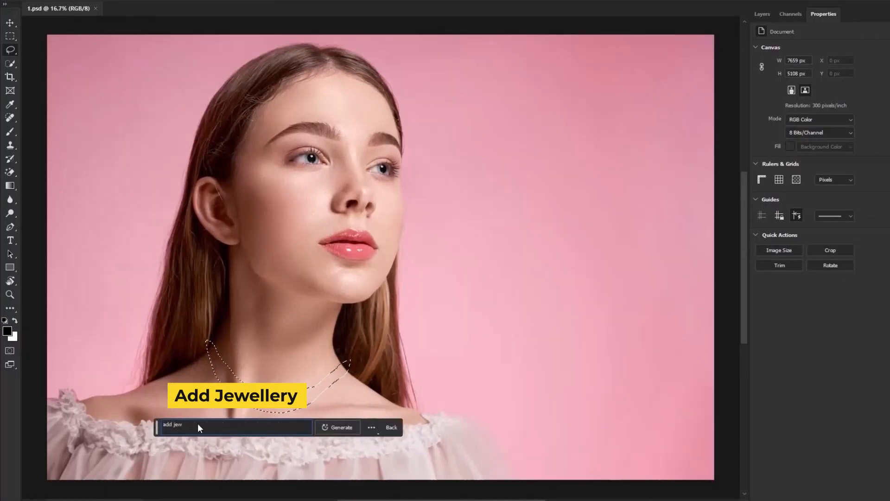
pyautogui.click(341, 428)
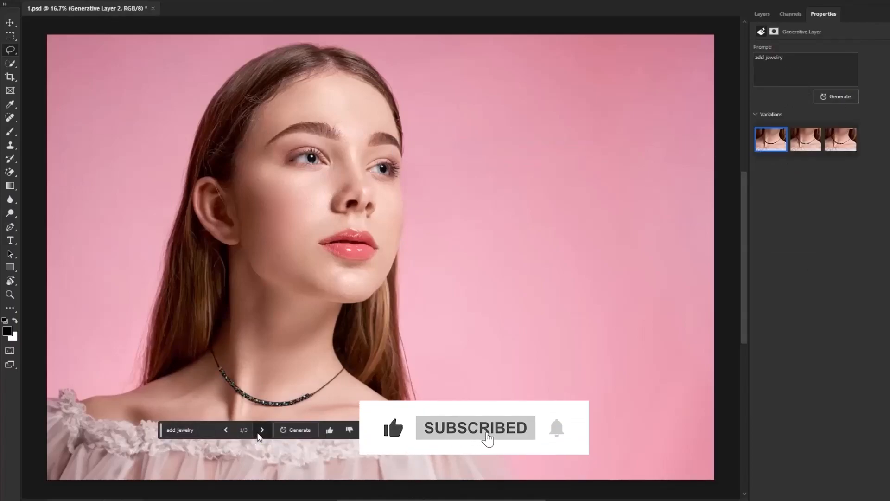
pyautogui.click(262, 430)
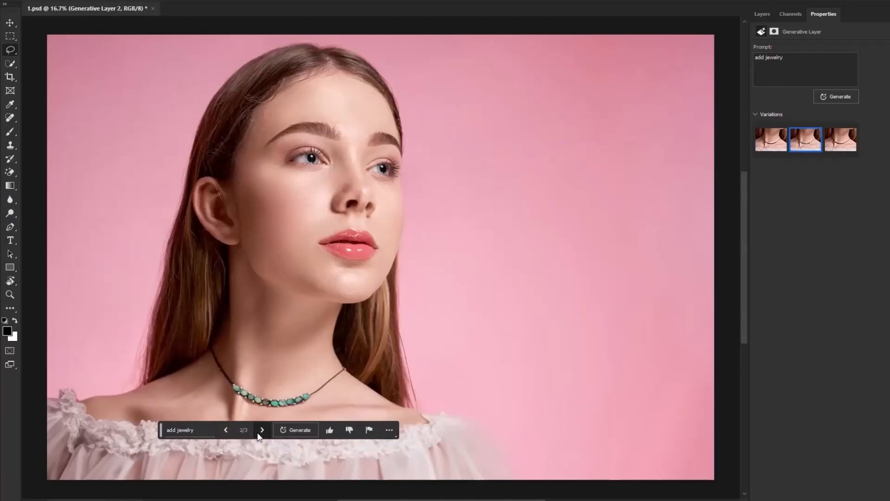